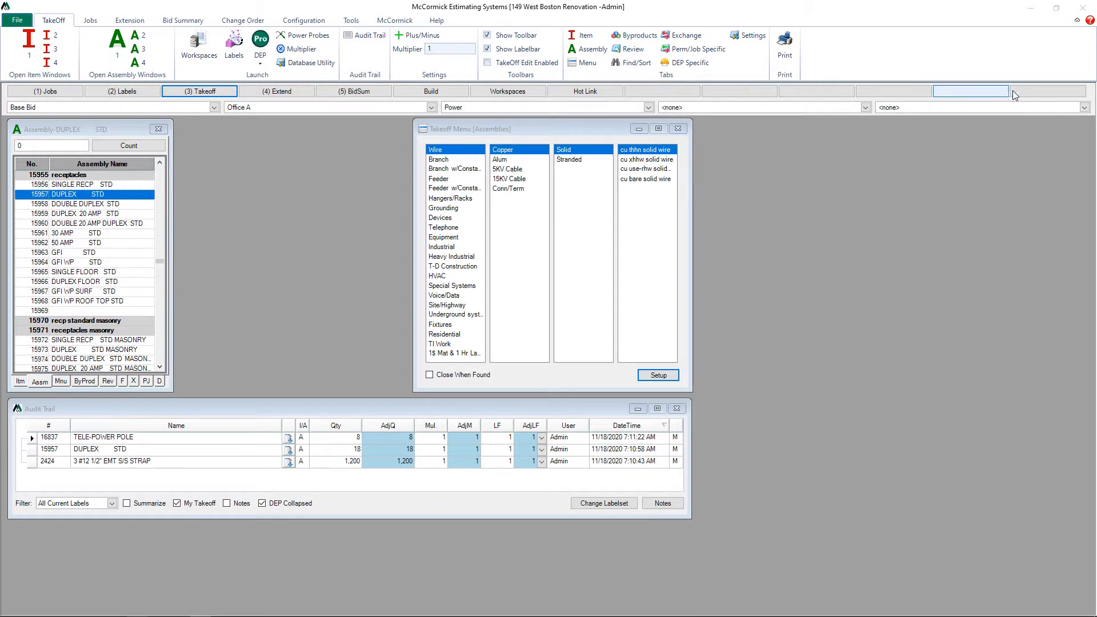
mouse_move(528, 103)
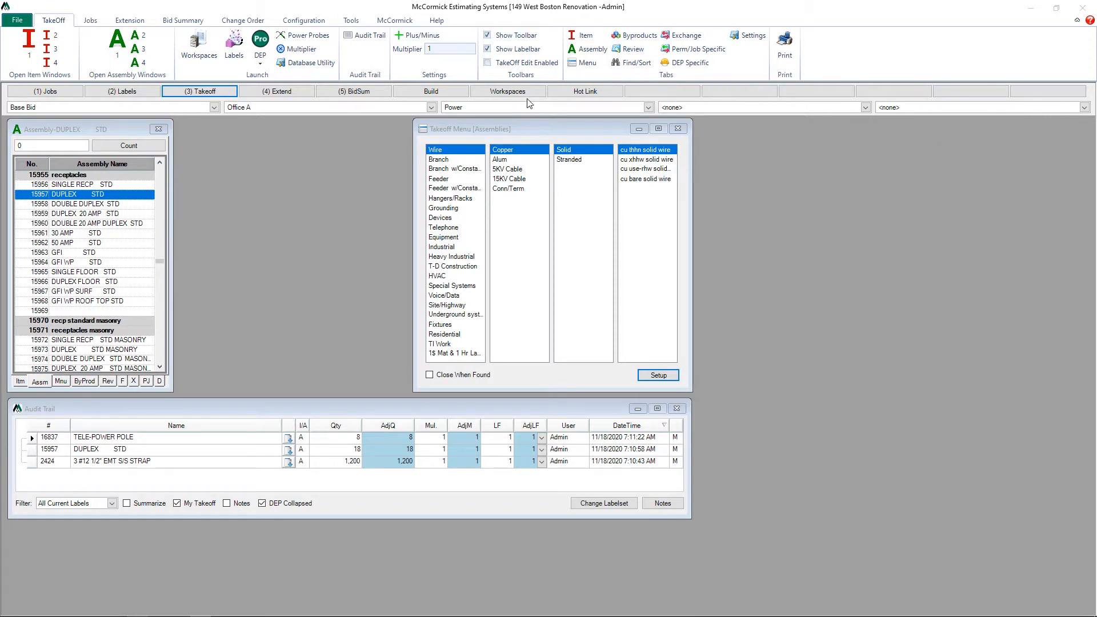
mouse_move(240, 134)
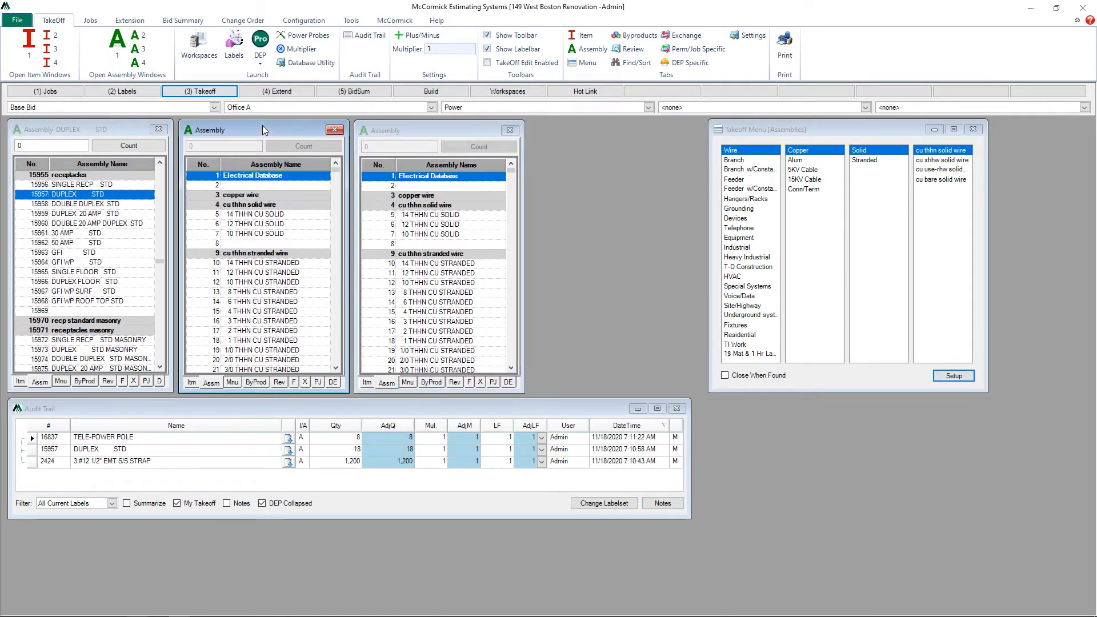
- Make the middle assembly window active to show the Devices switch assemblies
left_click(736, 218)
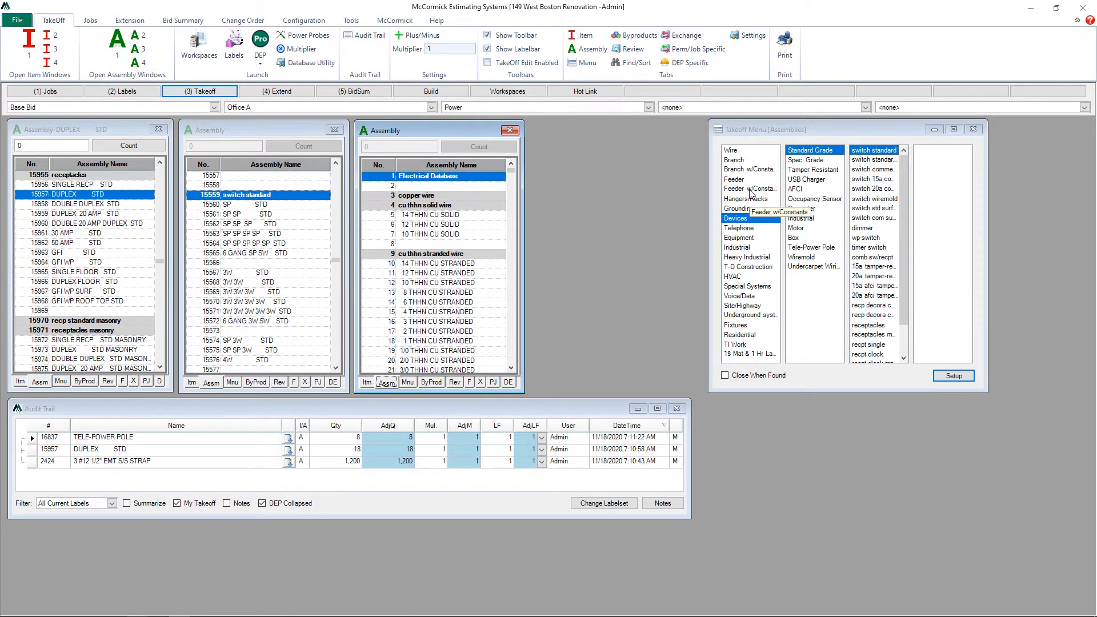
- List the Devices > Box assemblies and save them as a DEVICE/BOX toolbar shortcut
left_click(793, 237)
type("DEVICE/BOX")
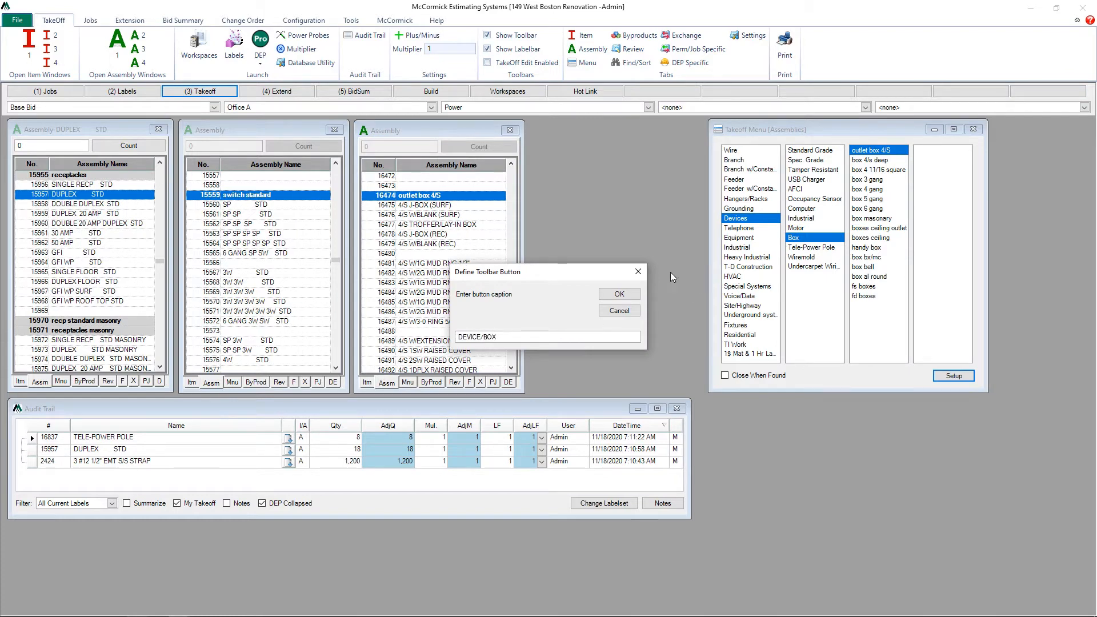
left_click(617, 294)
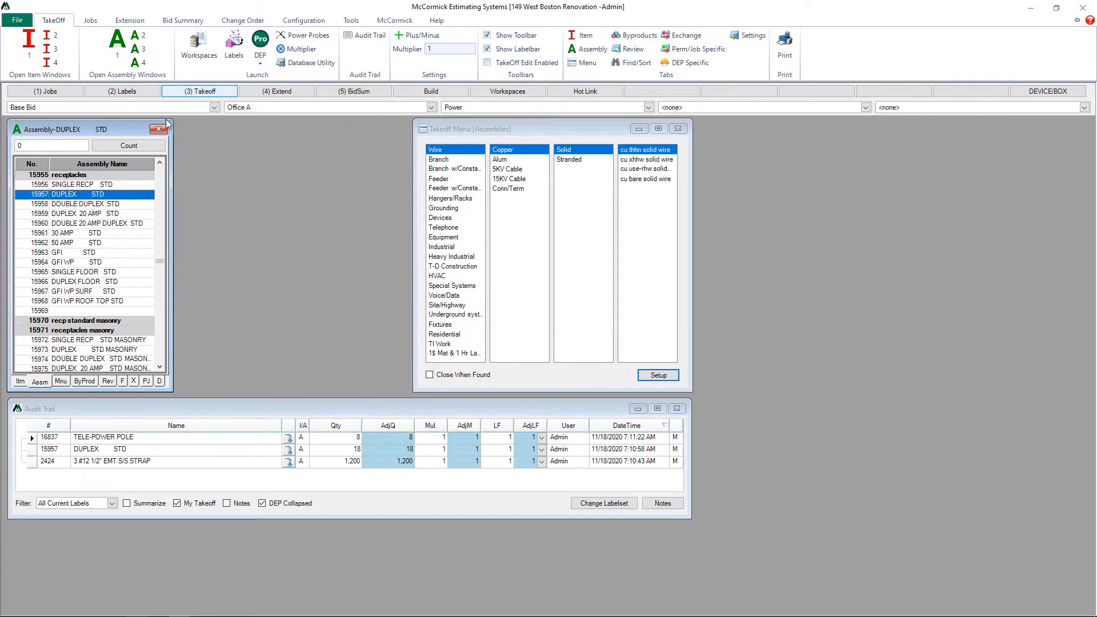
mouse_move(1020, 93)
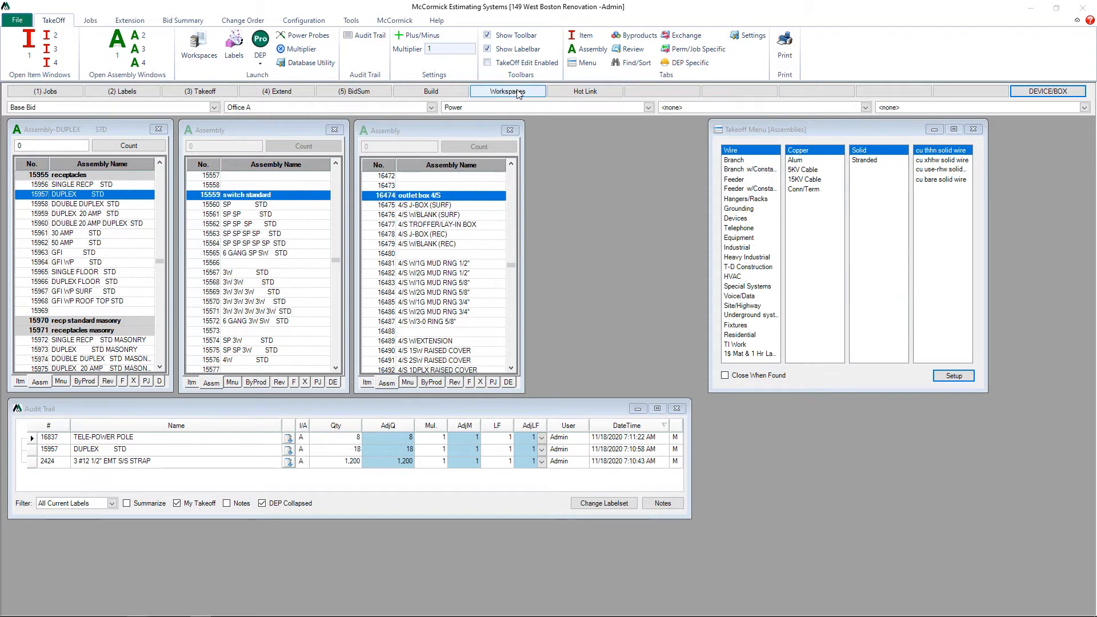
- Recall three assembly windows of 1/2" EMT D/S strap assemblies from Workspaces
left_click(508, 90)
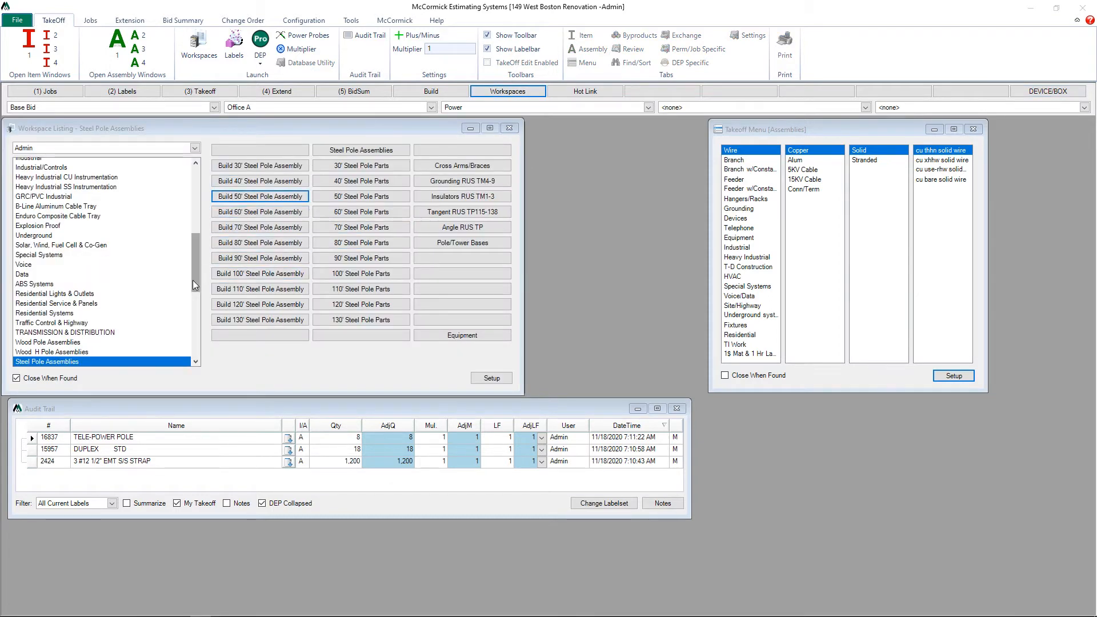
scroll("up", 3)
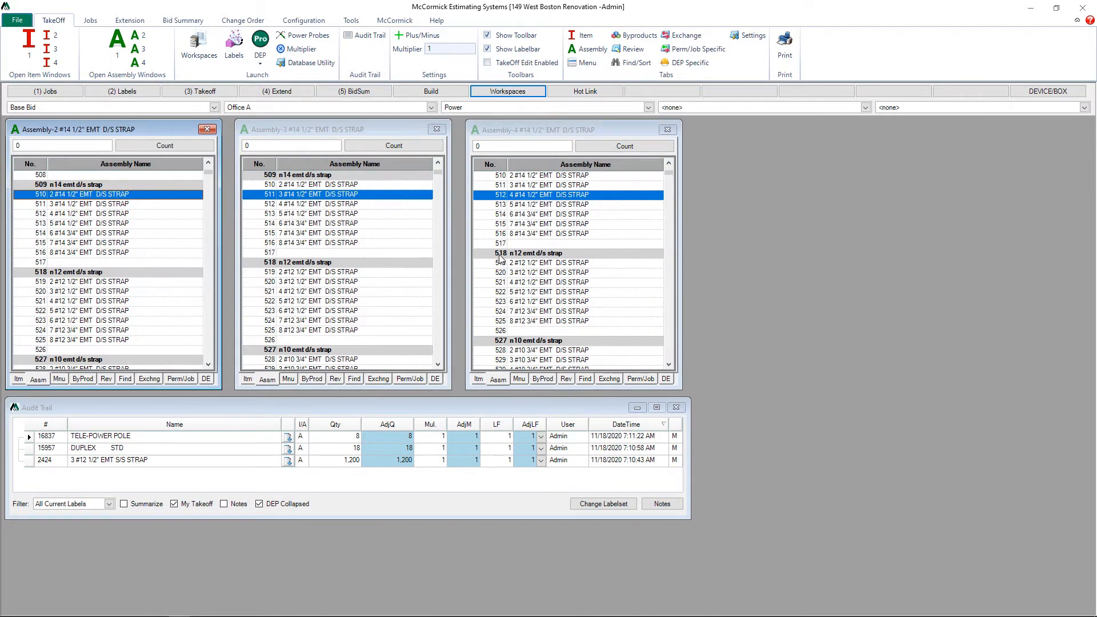
mouse_move(970, 426)
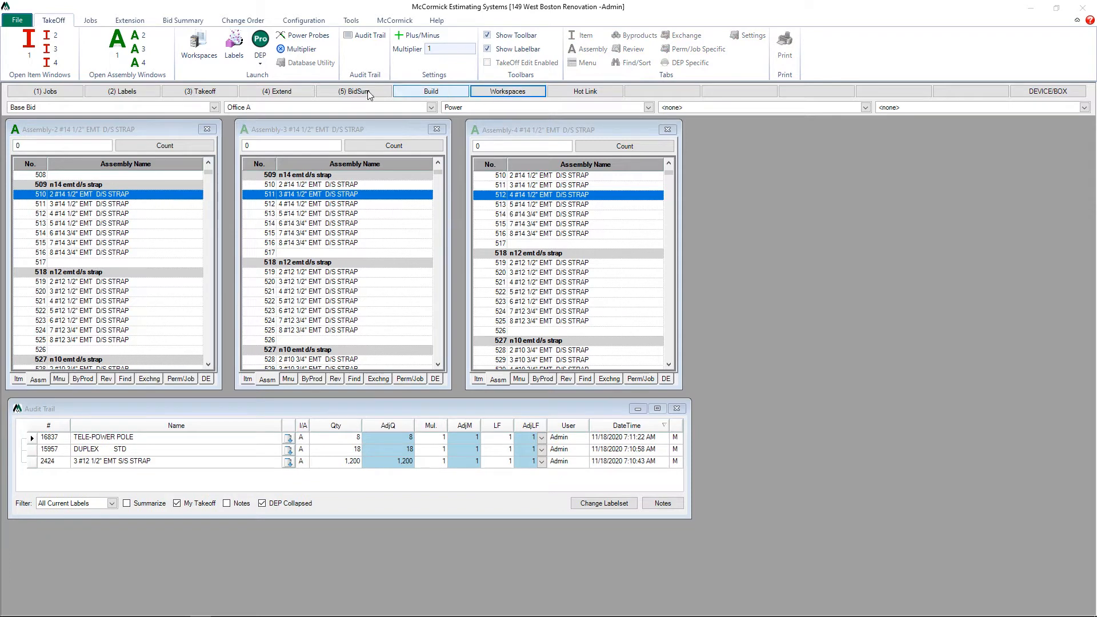
left_click(198, 45)
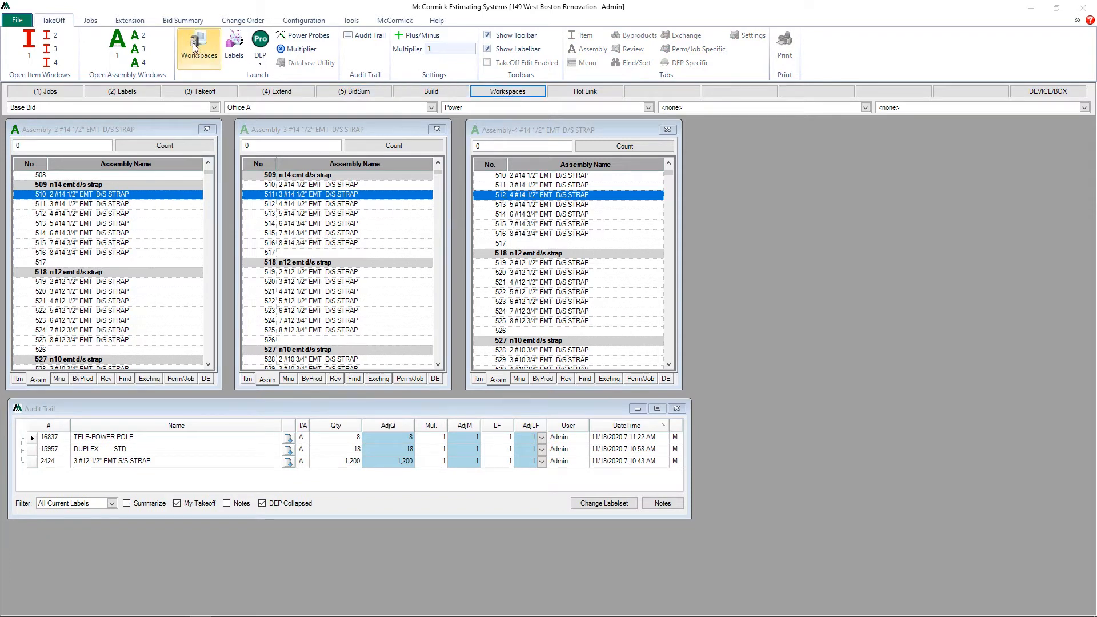
- Create a COMMERCIAL WORK workspace page in Workspace Administration and view its empty listing
left_click(198, 45)
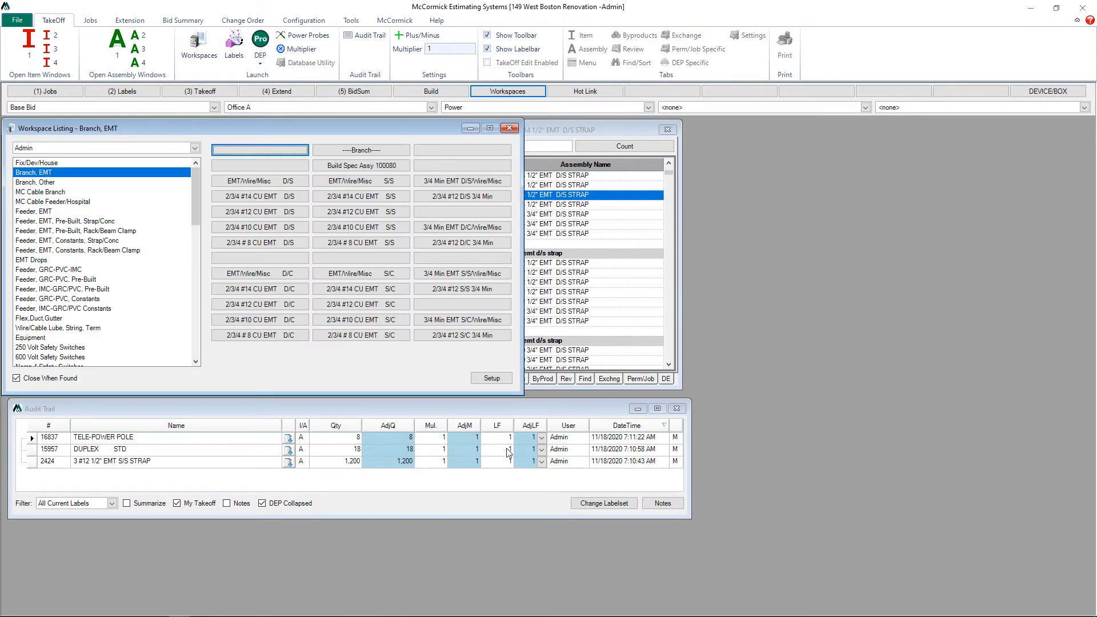
left_click(489, 378)
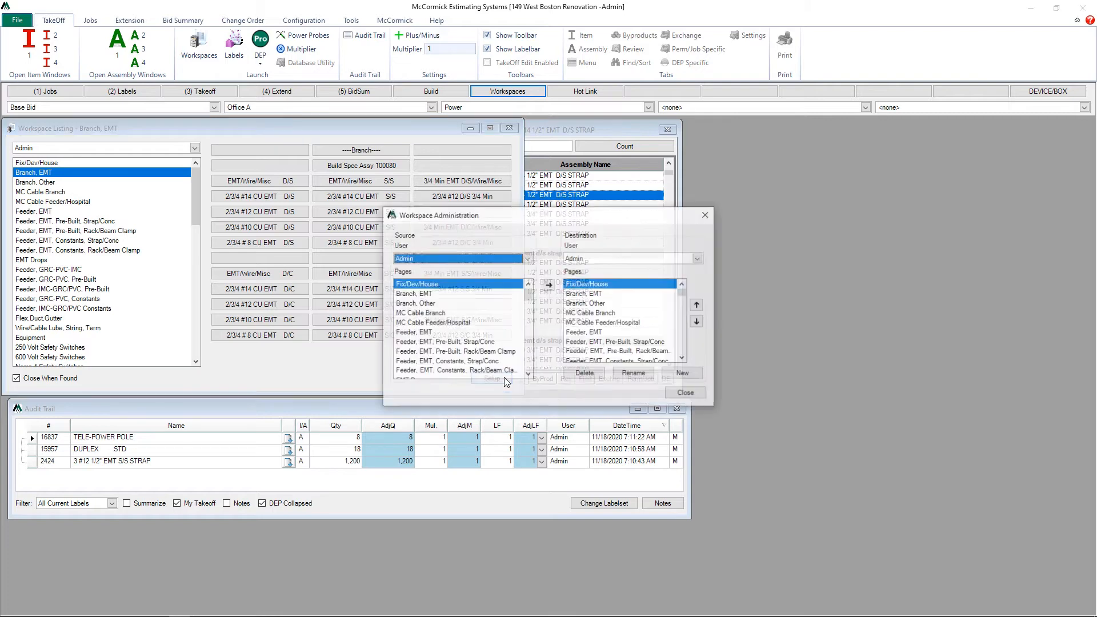
left_click(682, 372)
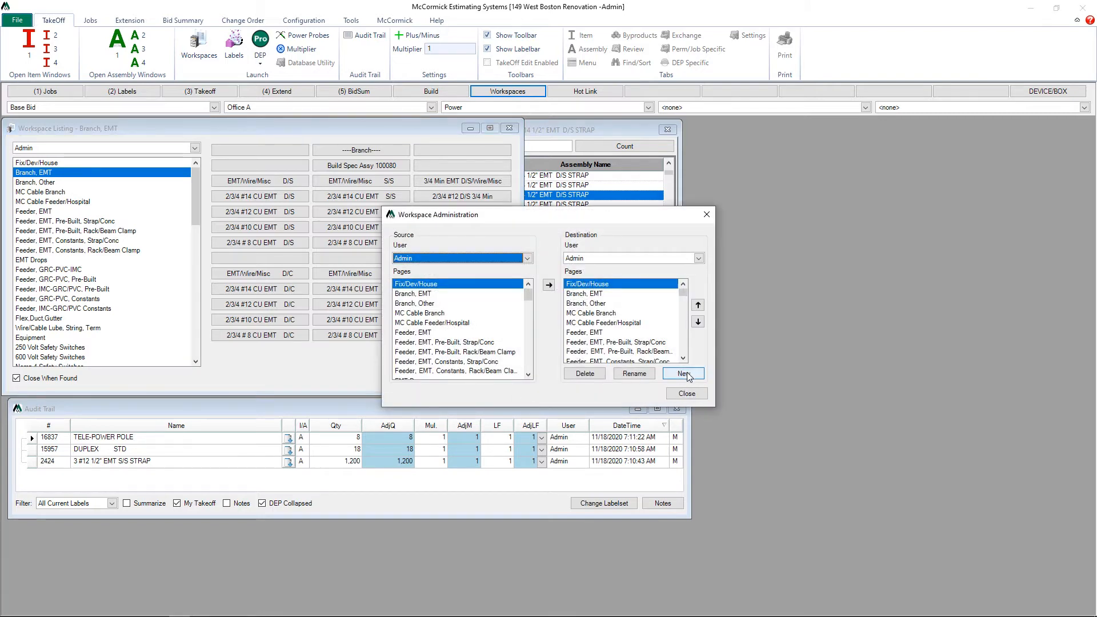
left_click(682, 373)
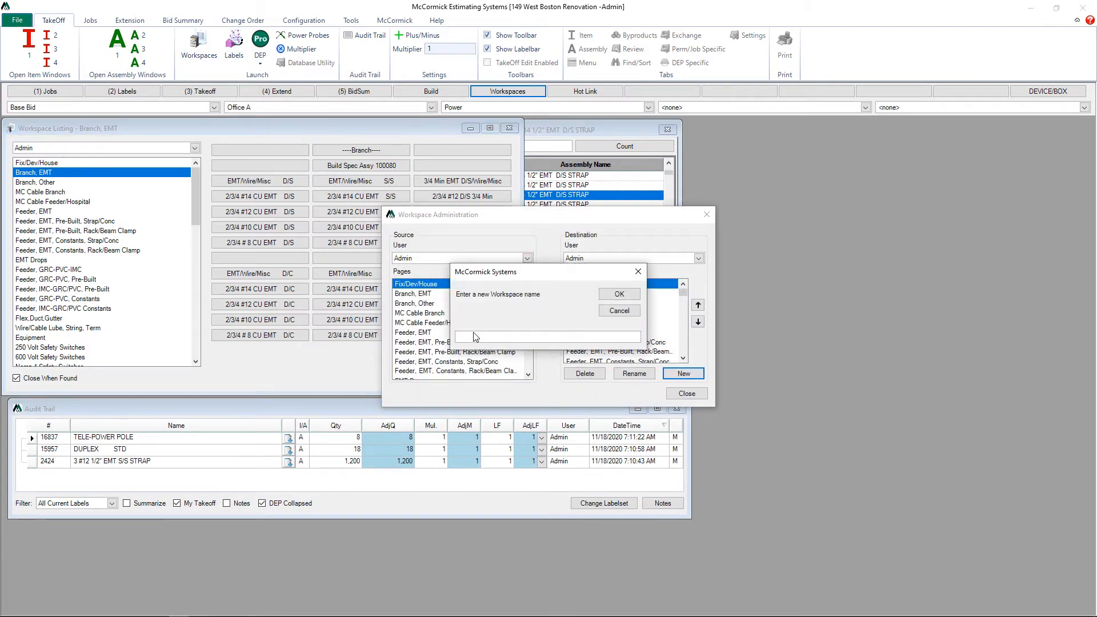
type("c")
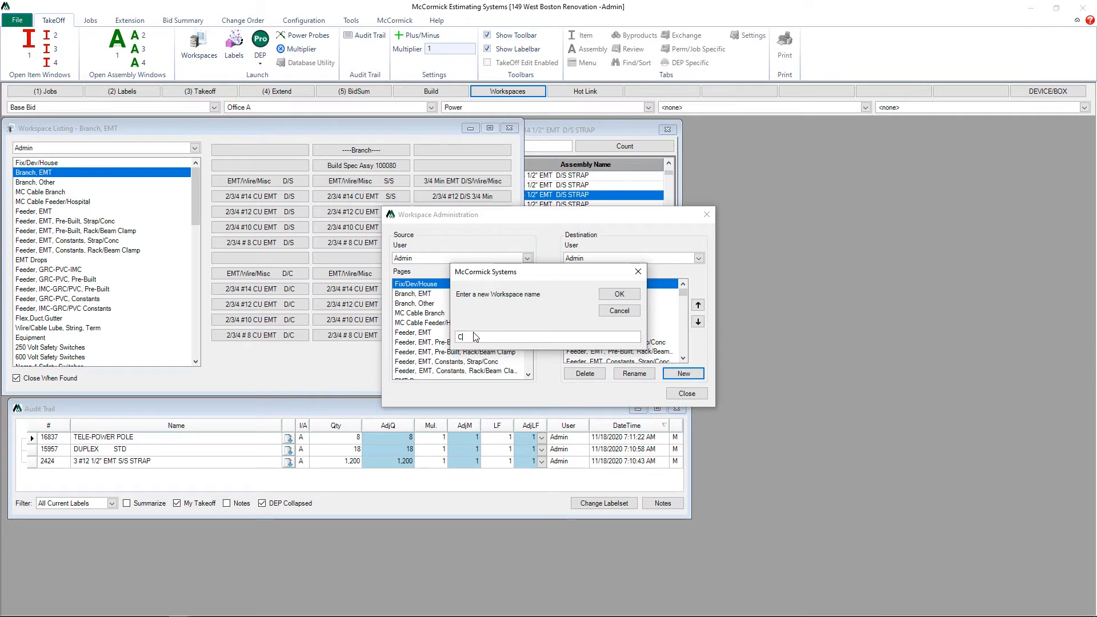
type("OMMERCIAL WORK")
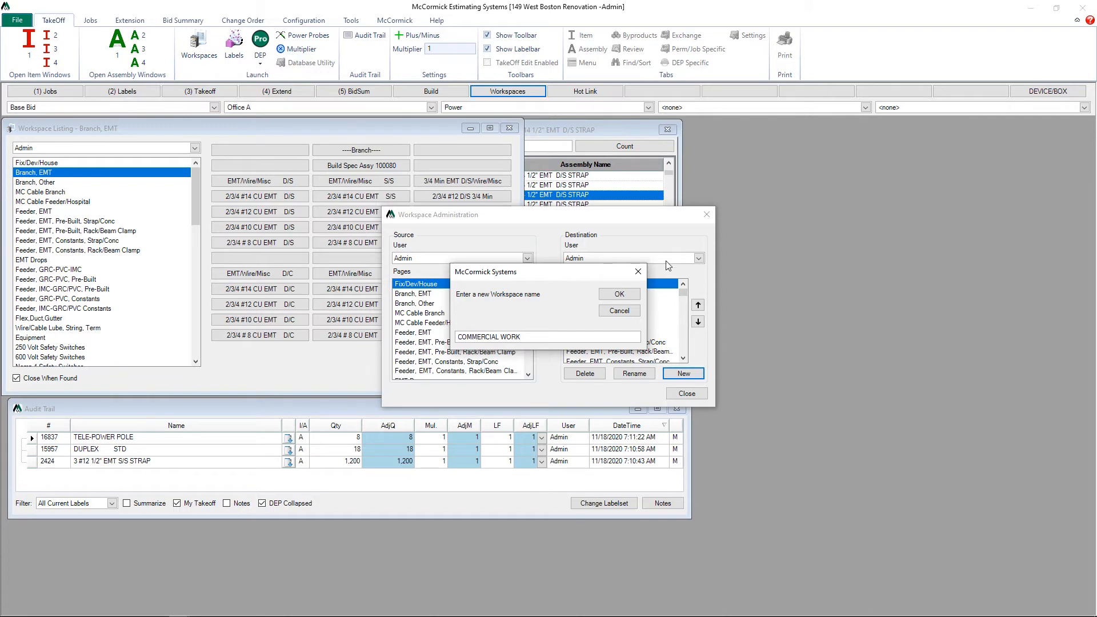
left_click(618, 293)
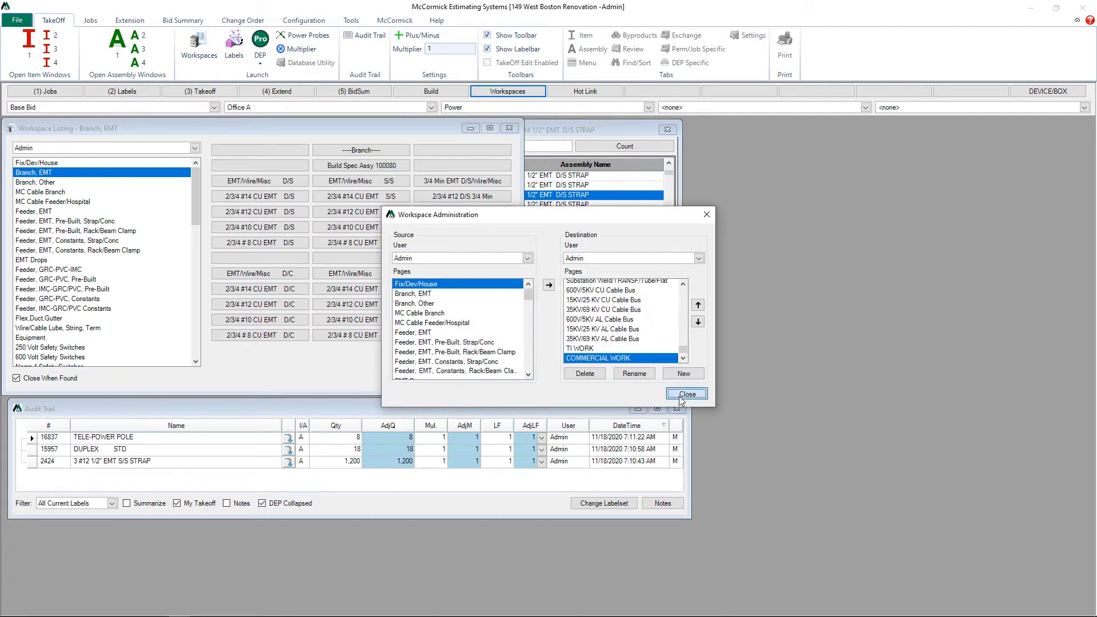
left_click(685, 393)
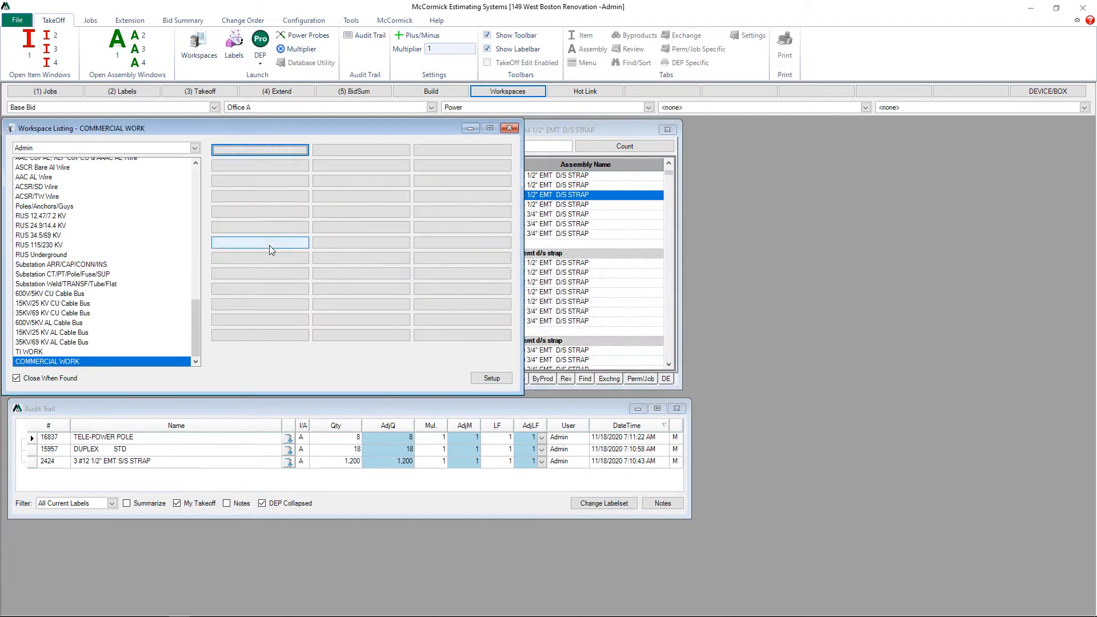
- Add a 'Branch EMT' entry to an empty COMMERCIAL WORK button, recalling the EMT strap windows
right_click(260, 149)
type("Branch EMT")
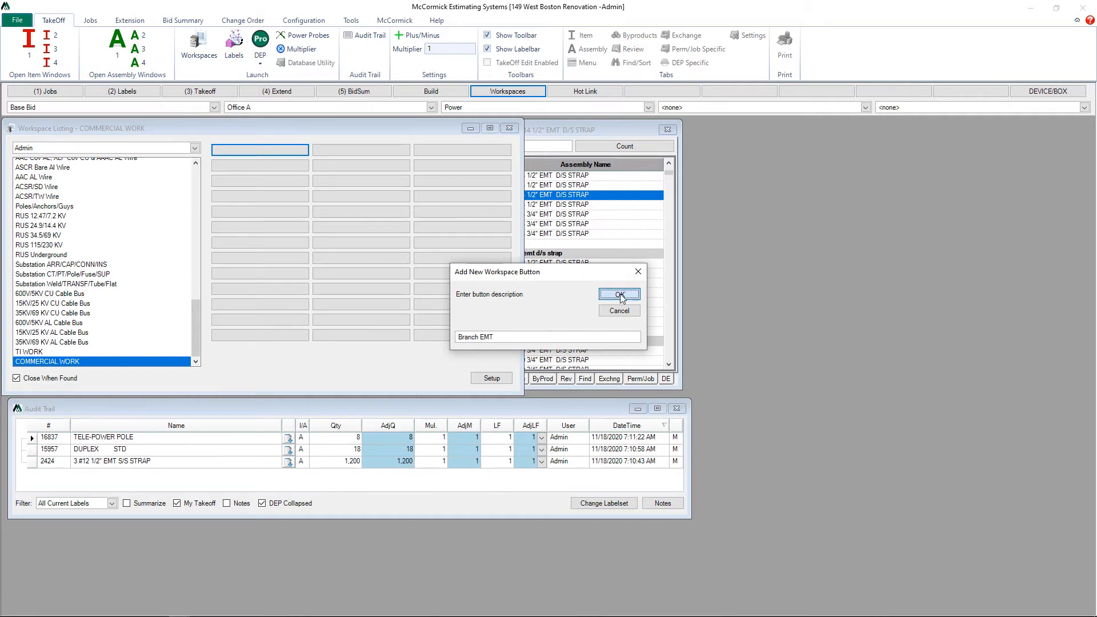
left_click(618, 293)
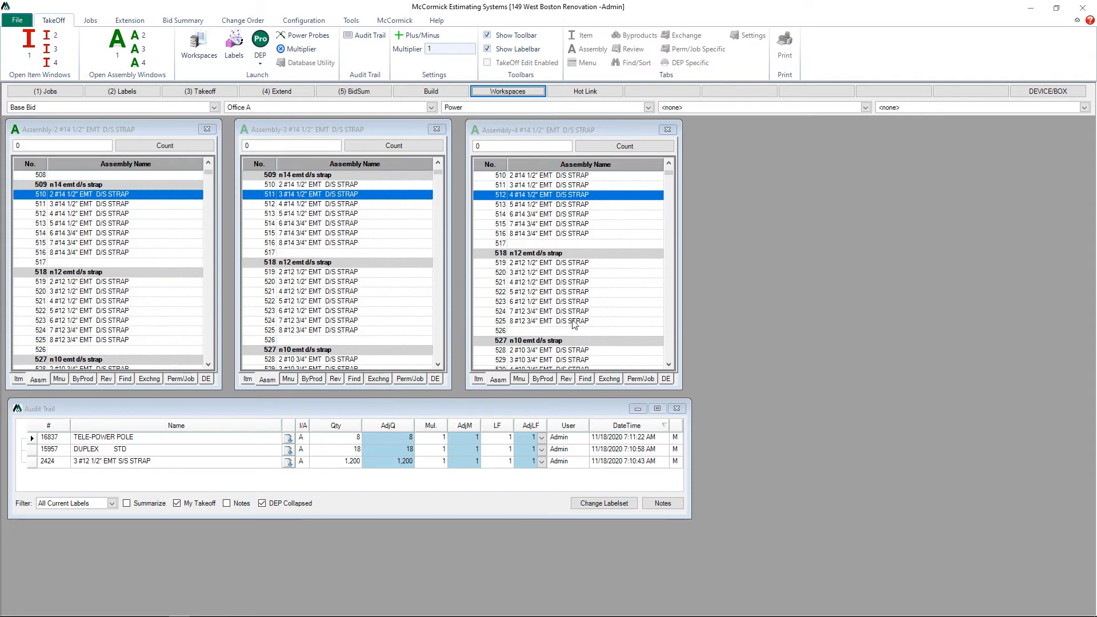
left_click(199, 91)
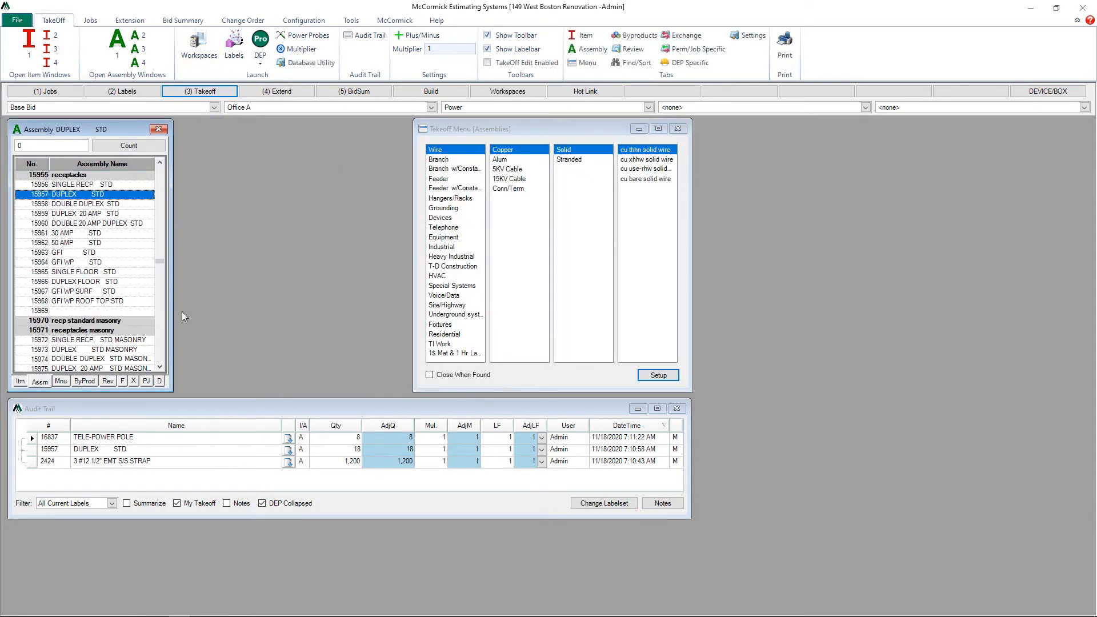
mouse_move(260, 43)
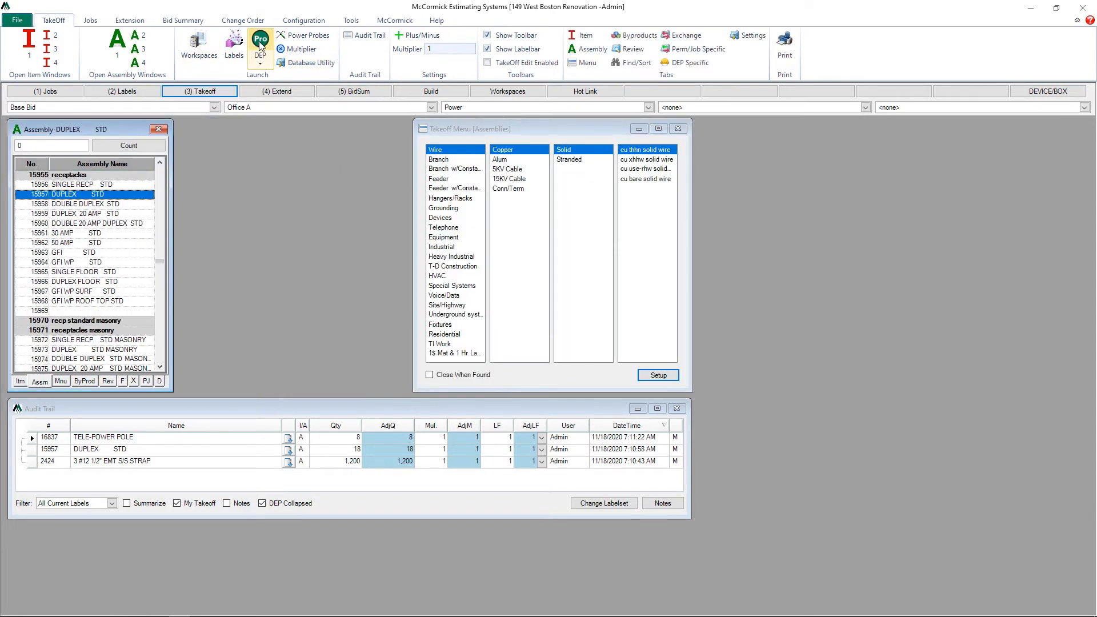
left_click(198, 46)
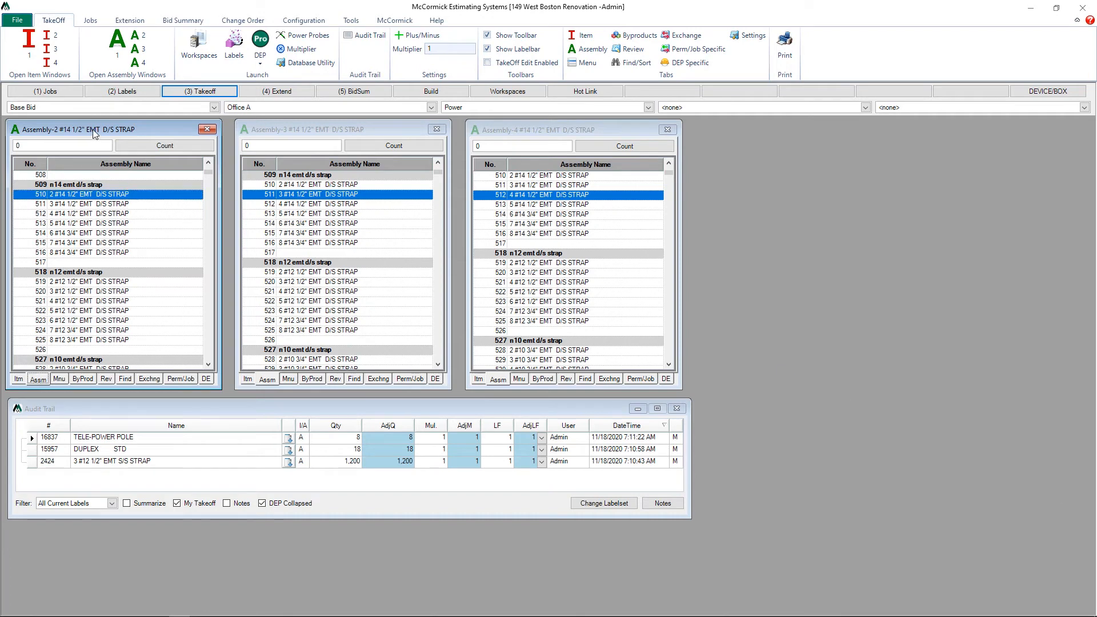
left_click(1047, 91)
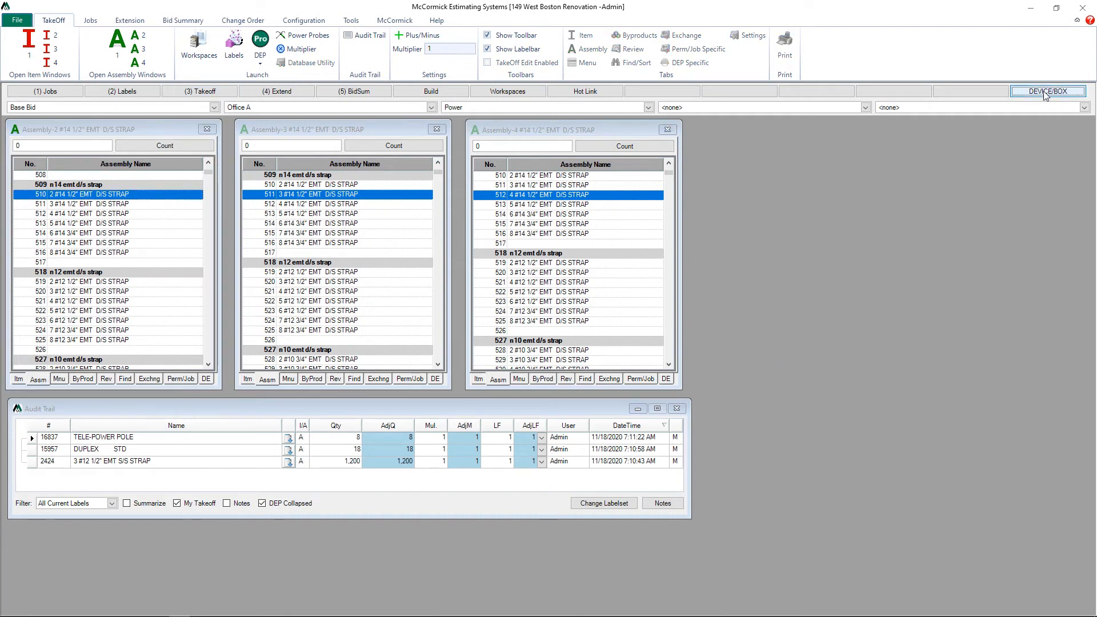
- Restore the DEVICE/BOX layout and add a 'DEVICES' entry as the second COMMERCIAL WORK button
left_click(1048, 91)
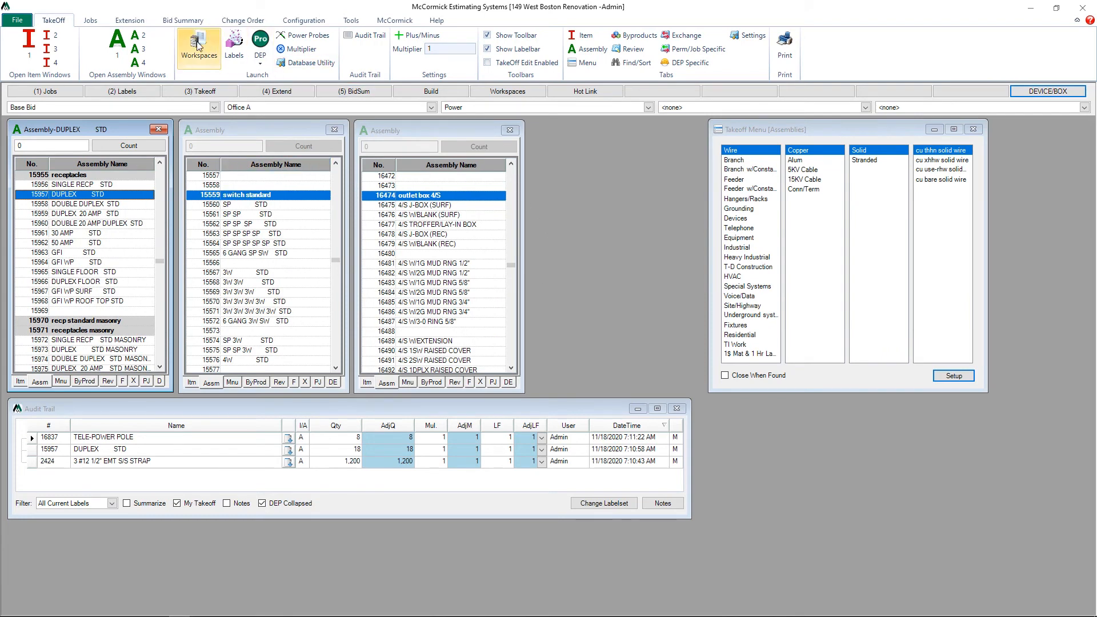
left_click(199, 46)
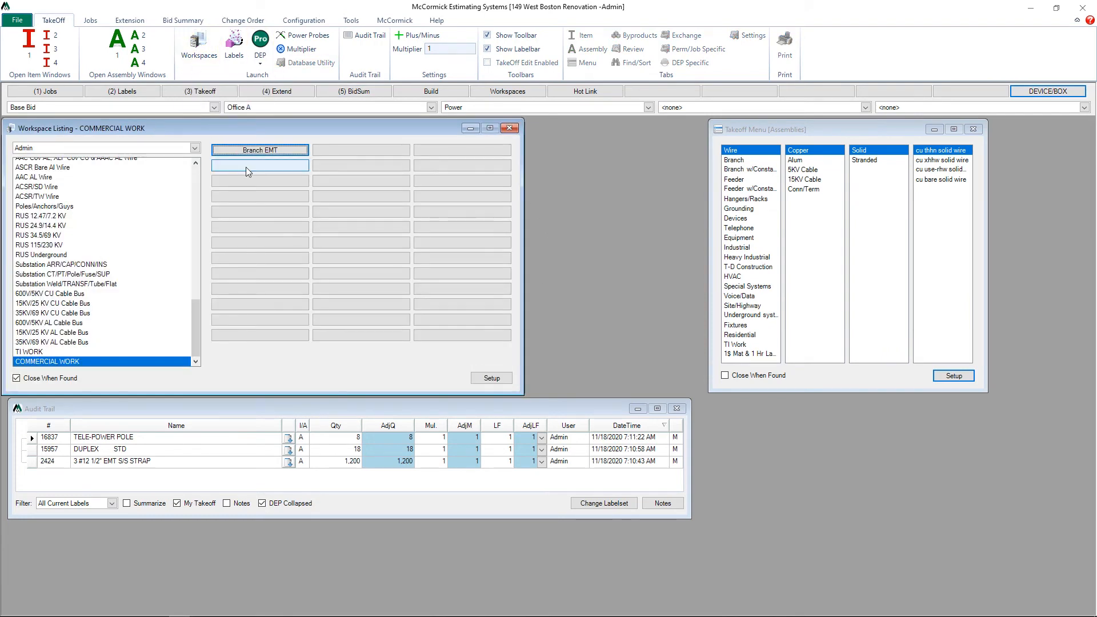
right_click(259, 165)
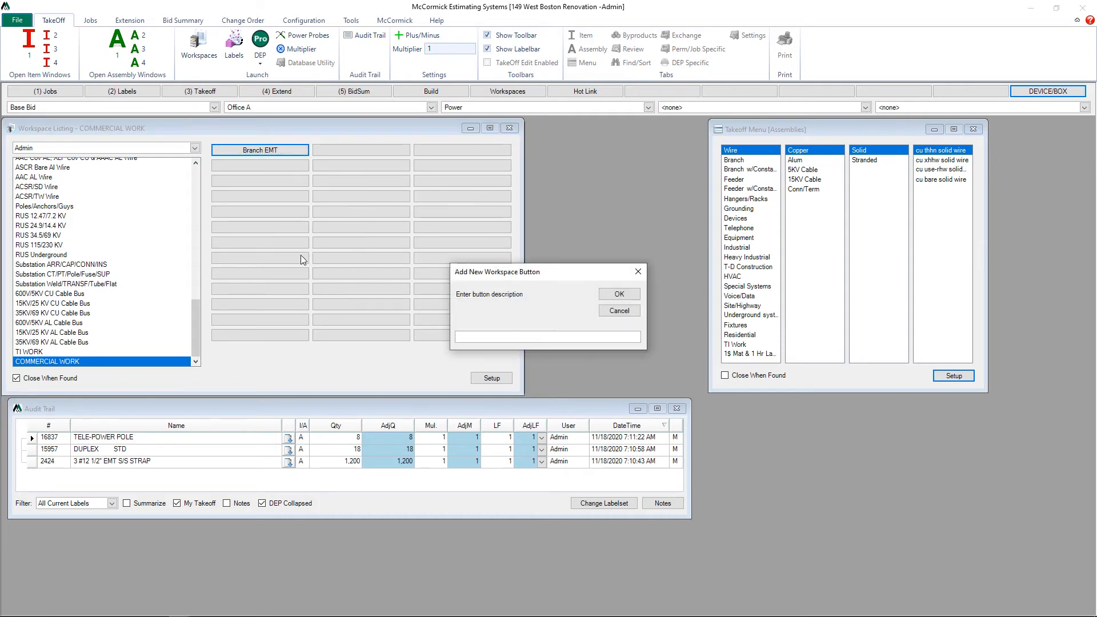
type("DEVICES")
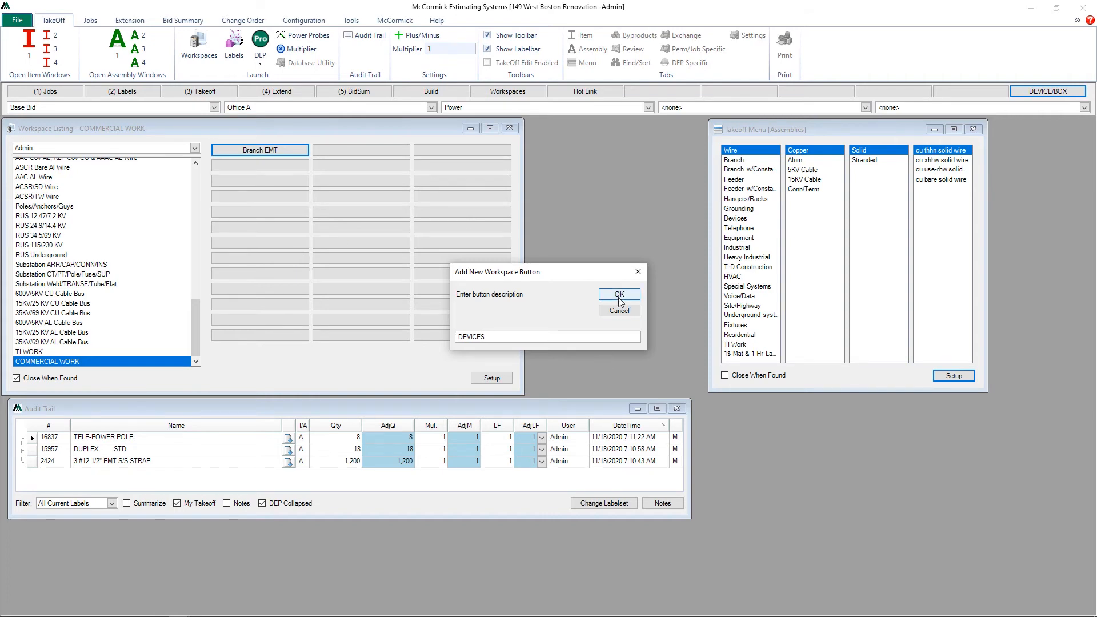
left_click(618, 293)
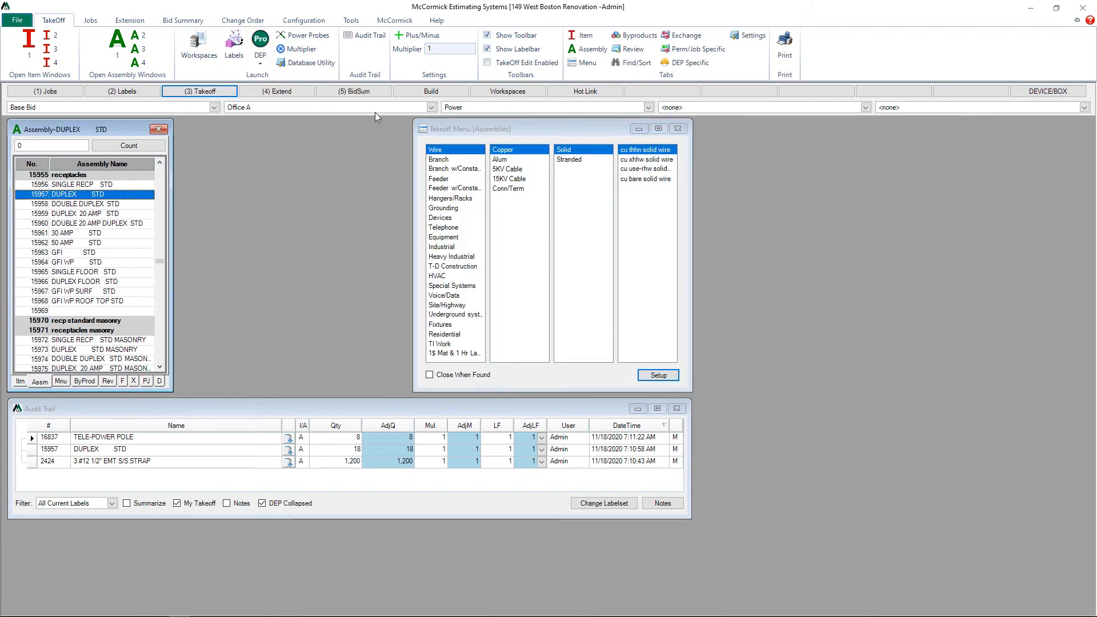
- Load the Branch EMT strap assembly windows, then reopen the COMMERCIAL WORK listing
left_click(199, 44)
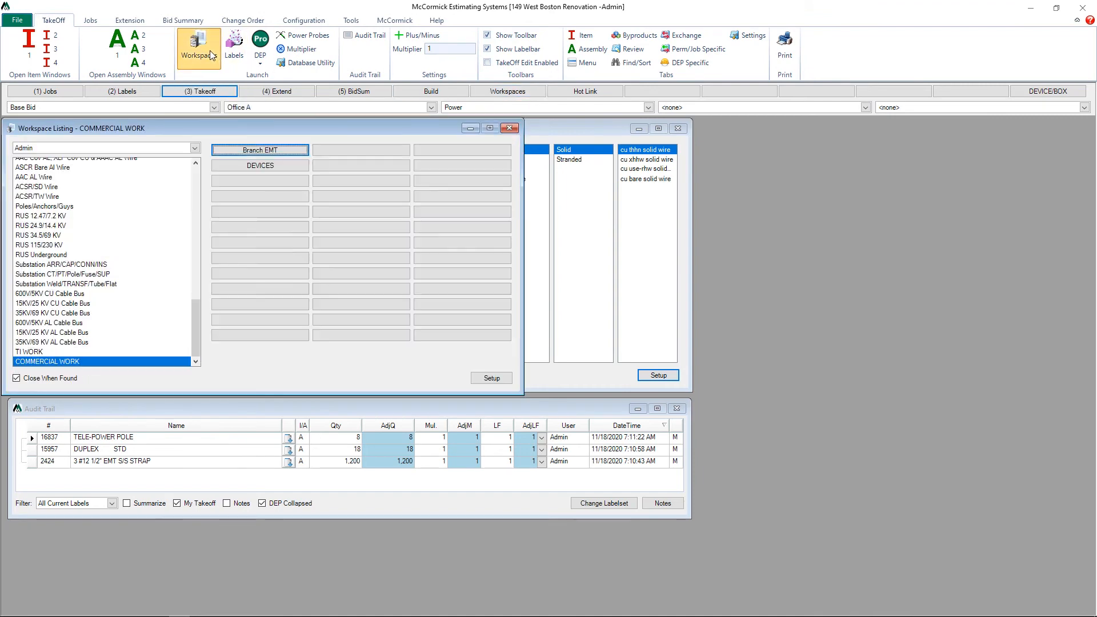
left_click(198, 44)
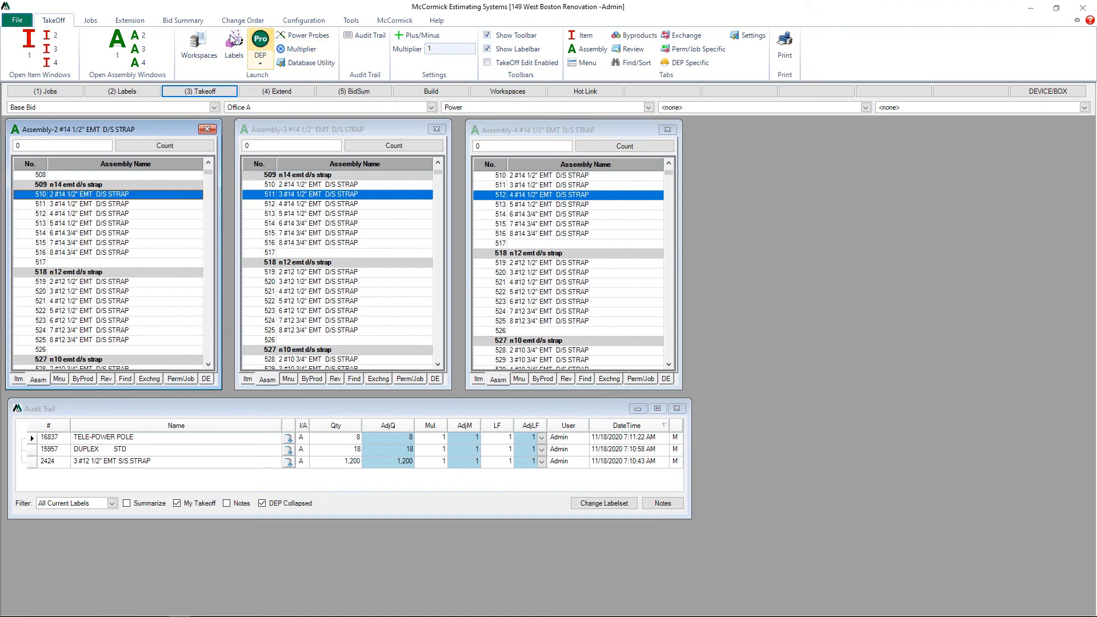
left_click(199, 43)
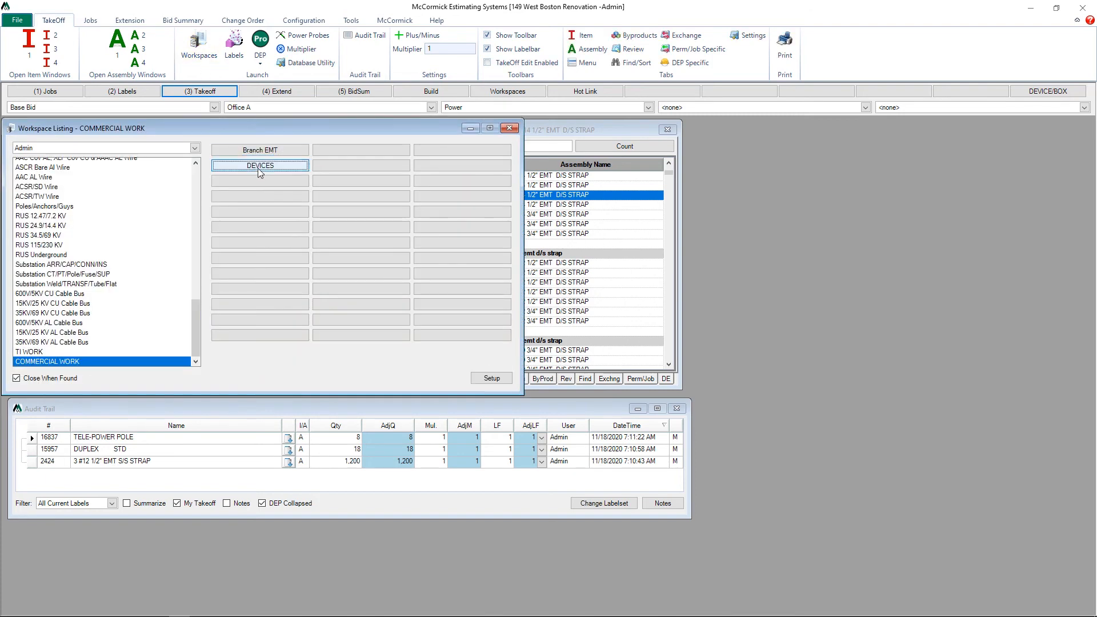